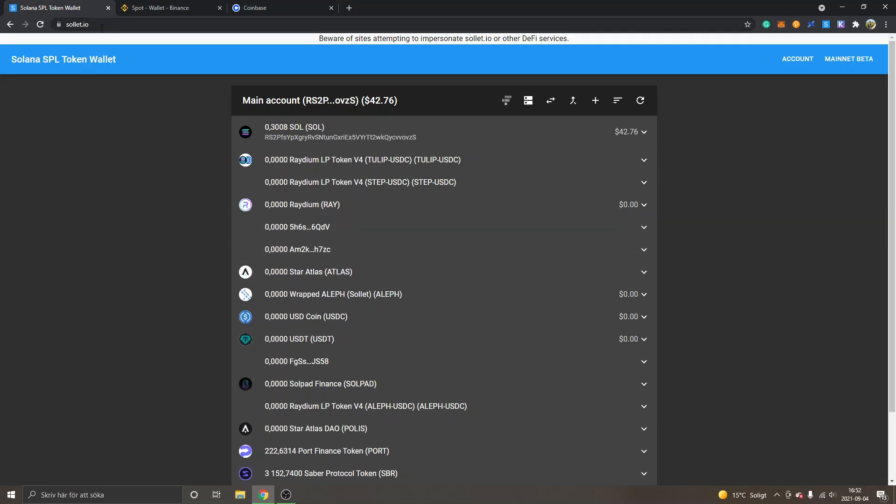
{"action": "mouse_move", "coordinate": [108, 141]}
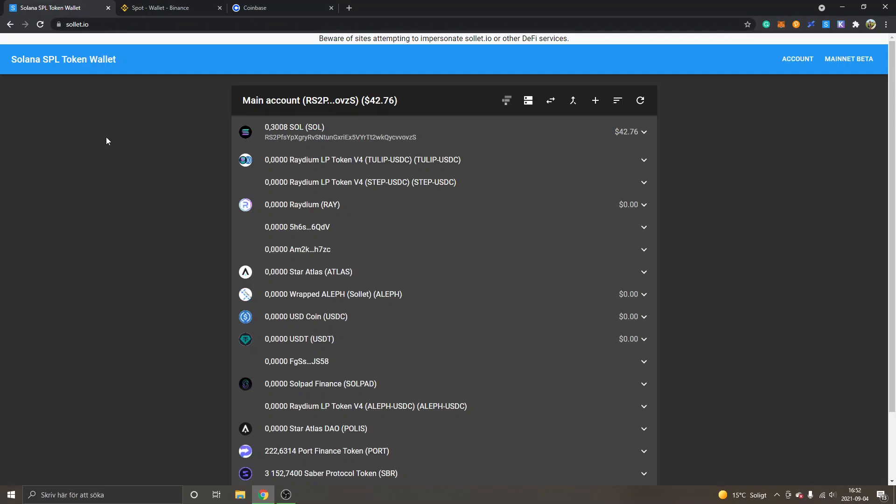
{"action": "mouse_move", "coordinate": [294, 129]}
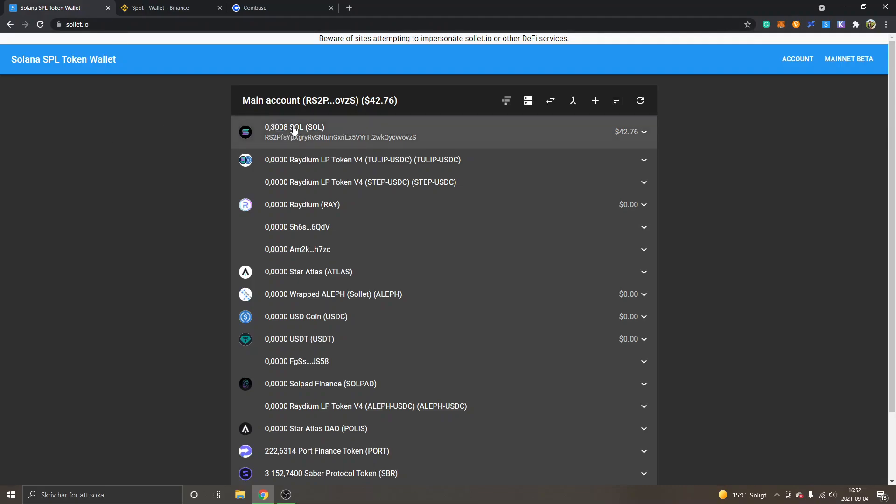
{"action": "mouse_move", "coordinate": [319, 135]}
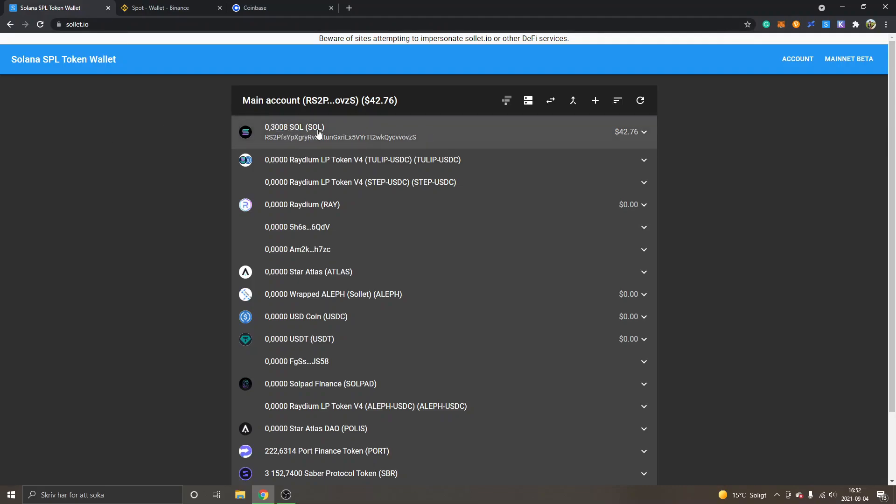
{"action": "mouse_move", "coordinate": [143, 130]}
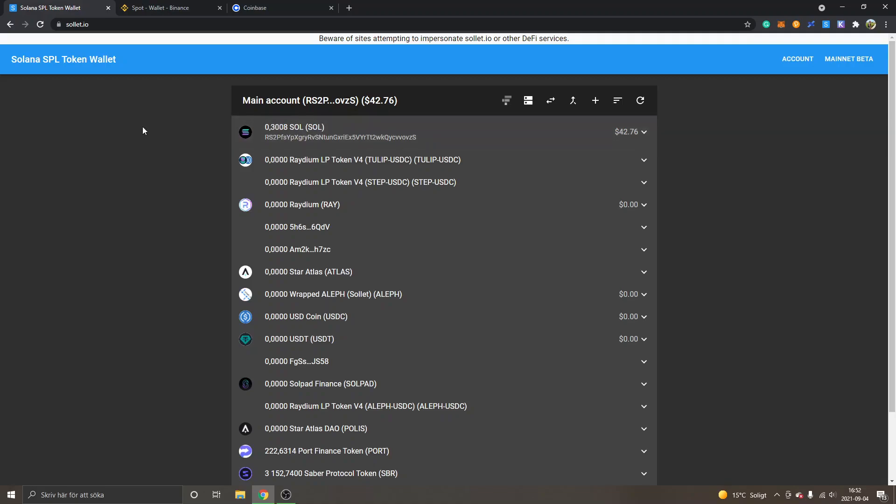
{"action": "mouse_move", "coordinate": [237, 131]}
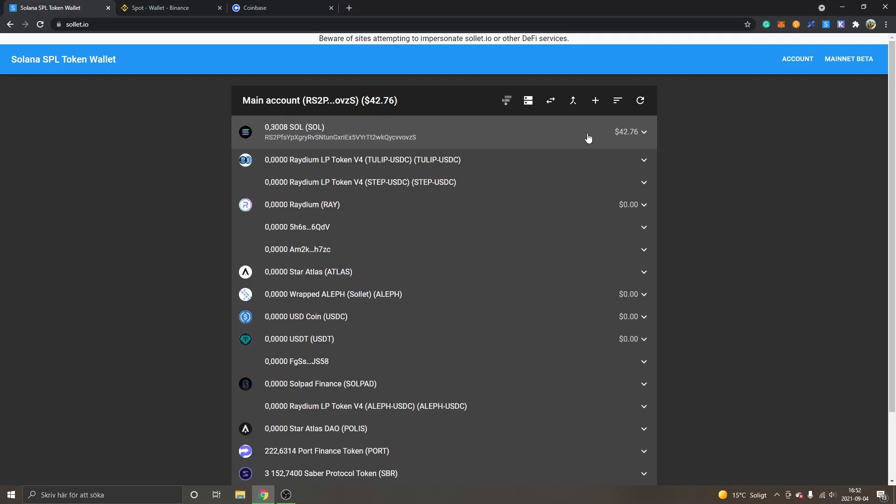
{"action": "mouse_move", "coordinate": [597, 139]}
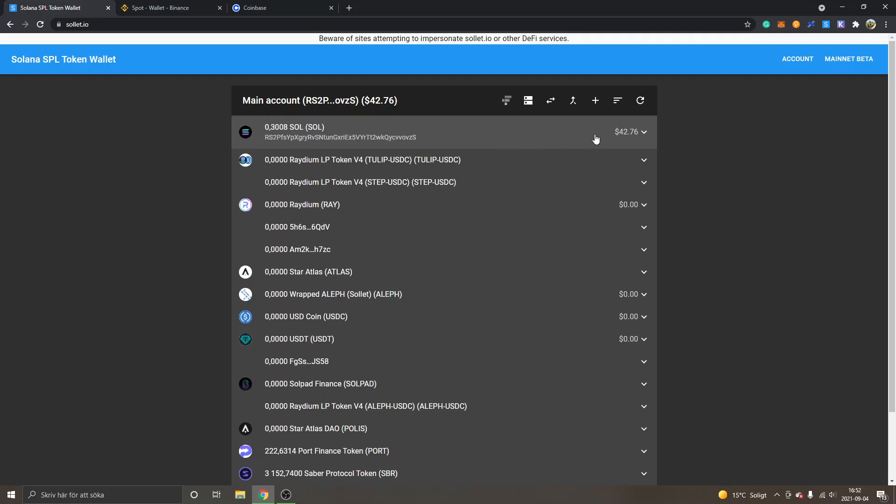
{"action": "mouse_move", "coordinate": [727, 167]}
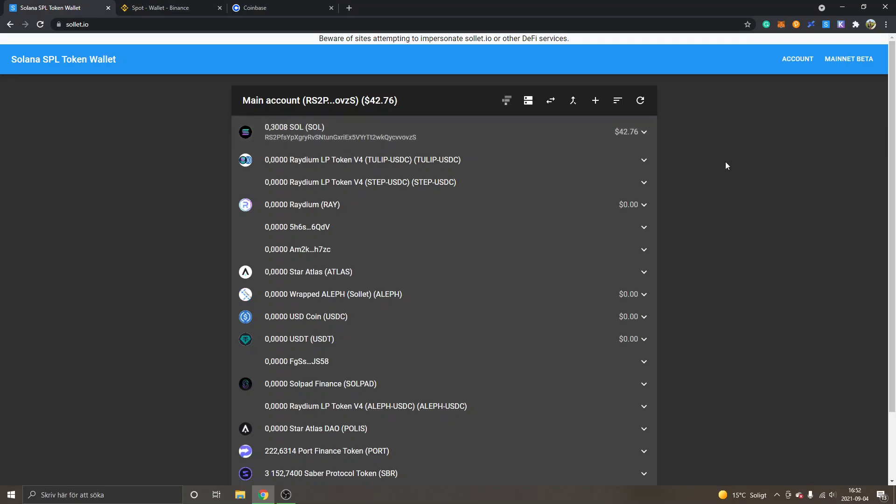
- Show Binance's Fiat and Spot balances filtered to coins matching 'sol', including Solana
{"action": "left_click", "coordinate": [168, 8]}
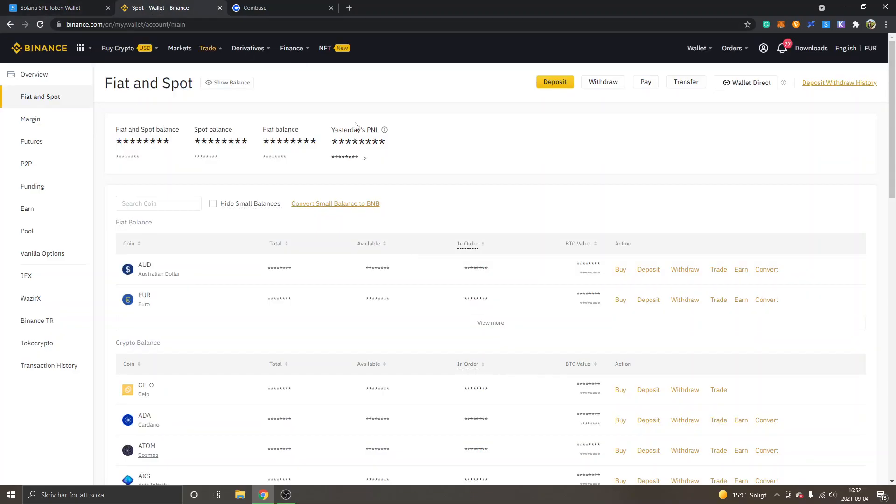
{"action": "mouse_move", "coordinate": [346, 96]}
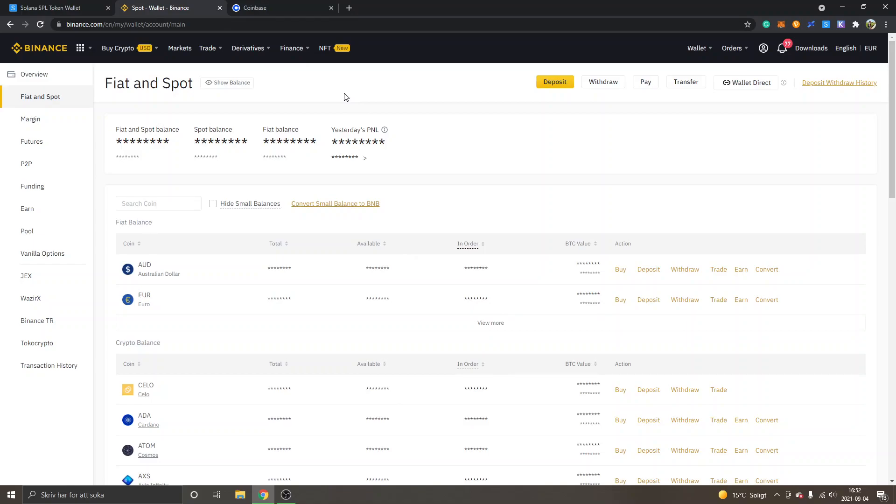
{"action": "mouse_move", "coordinate": [372, 100]}
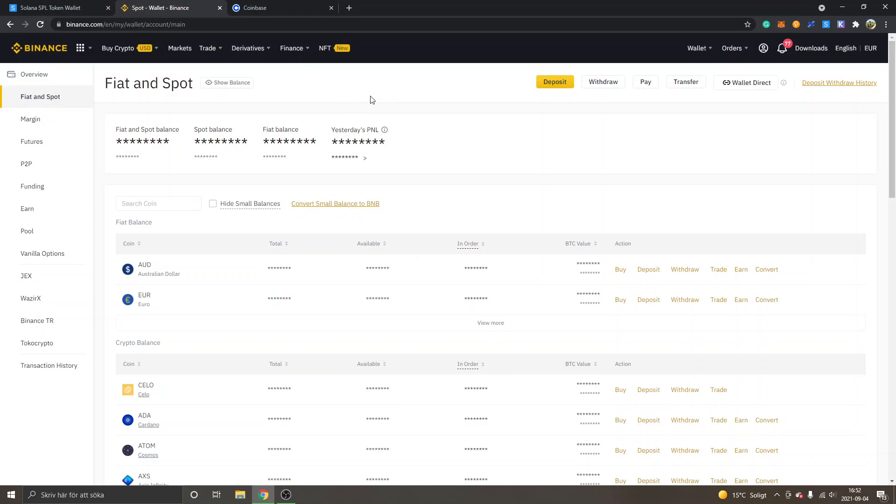
{"action": "mouse_move", "coordinate": [644, 49]}
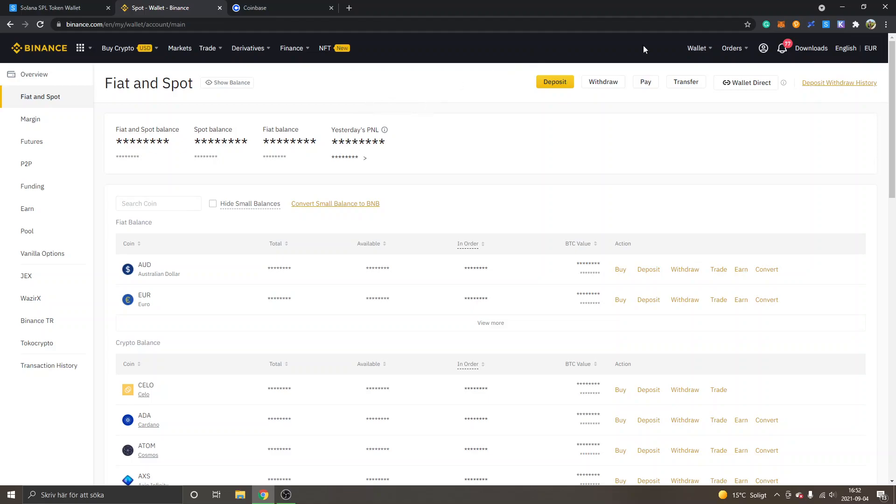
{"action": "left_click", "coordinate": [696, 49]}
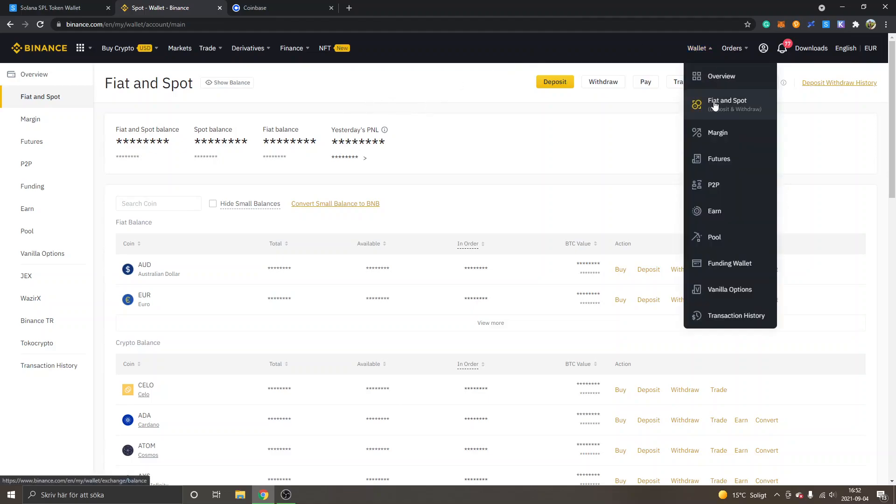
{"action": "left_click", "coordinate": [158, 203]}
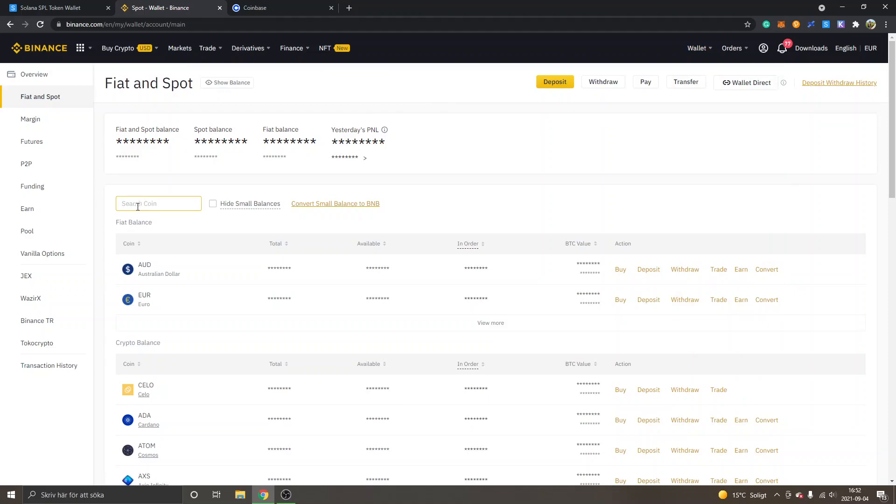
{"action": "left_click", "coordinate": [158, 204]}
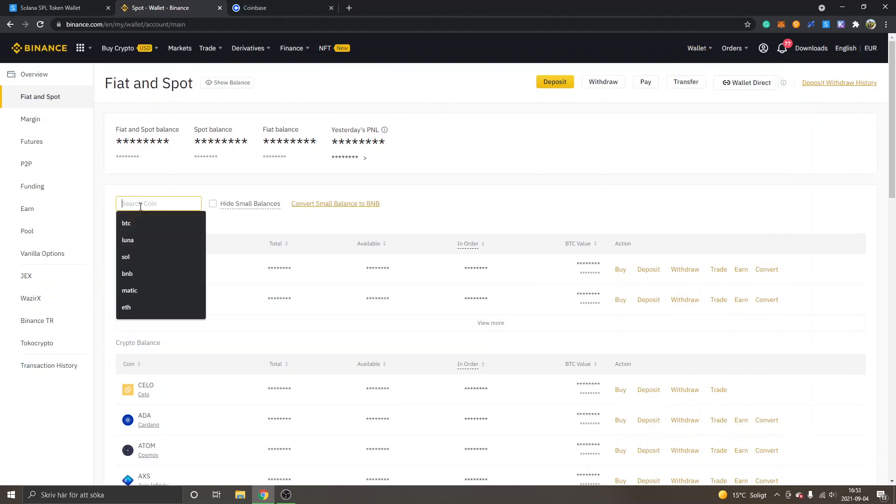
{"action": "type", "text": "sol"}
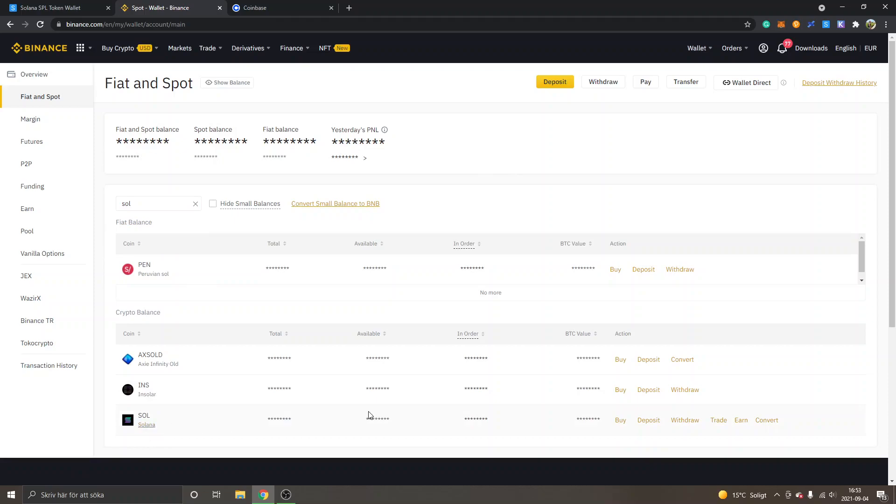
{"action": "mouse_move", "coordinate": [650, 420]}
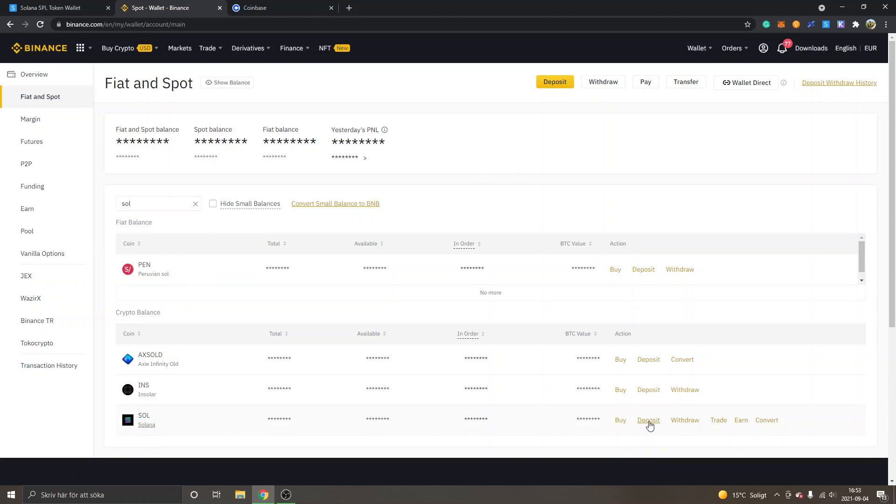
- Bring up the SOL deposit page on the SOL network and copy its deposit address
{"action": "left_click", "coordinate": [648, 421]}
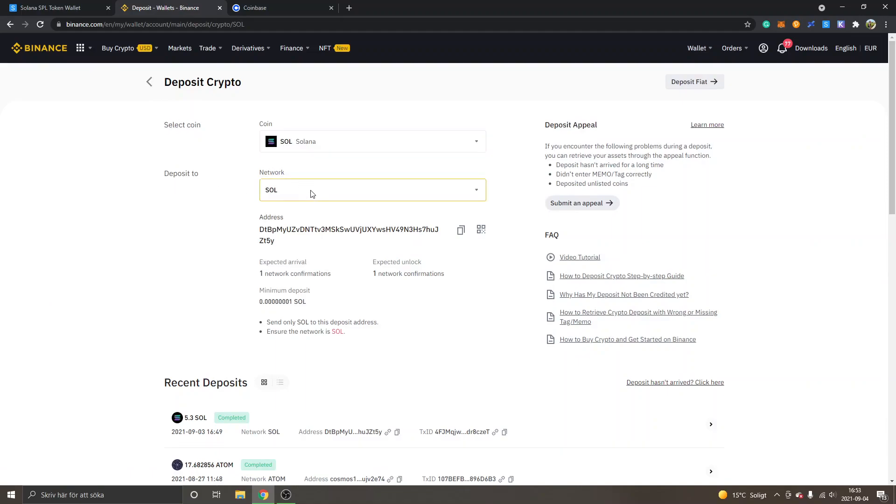
{"action": "mouse_move", "coordinate": [327, 196]}
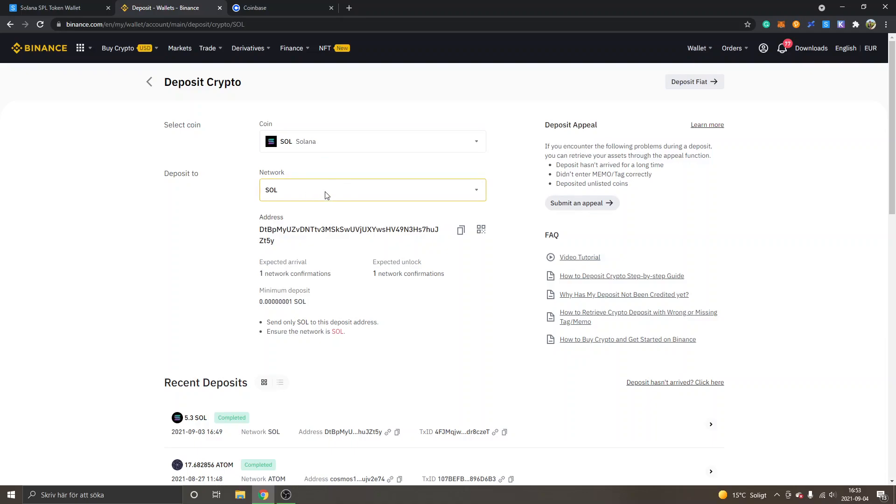
{"action": "left_click", "coordinate": [372, 191]}
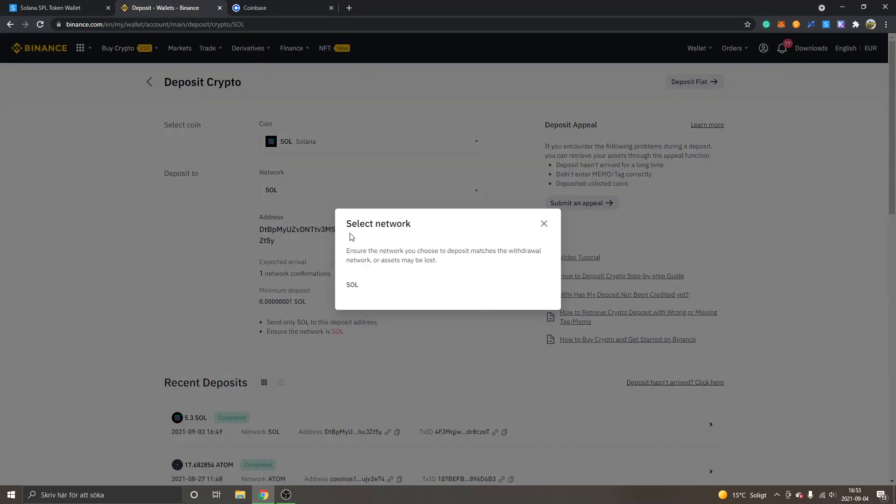
{"action": "mouse_move", "coordinate": [366, 287]}
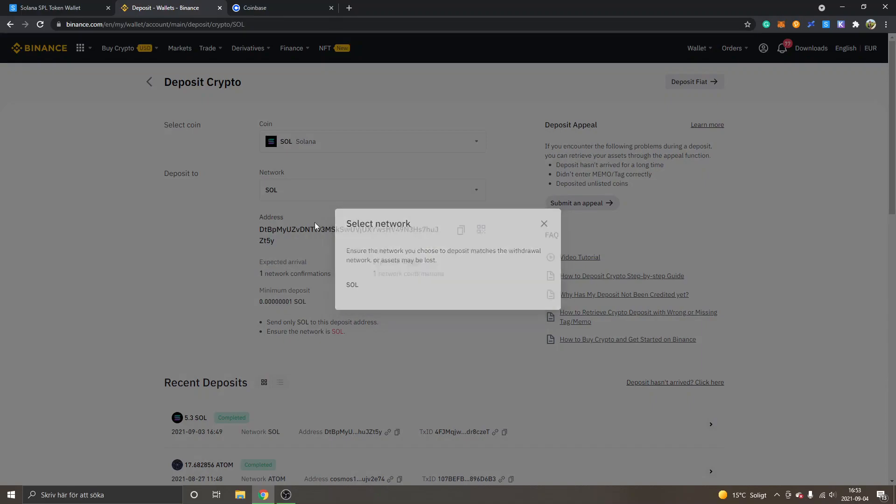
{"action": "left_click", "coordinate": [544, 224]}
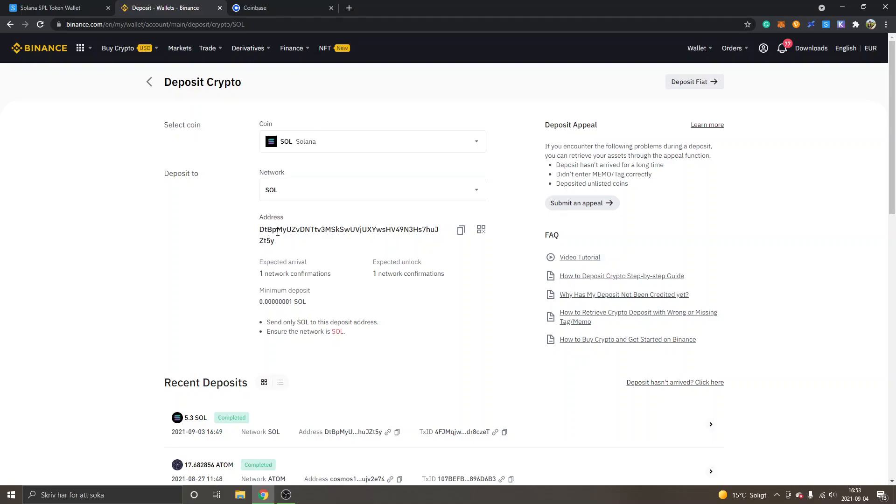
{"action": "mouse_move", "coordinate": [460, 231]}
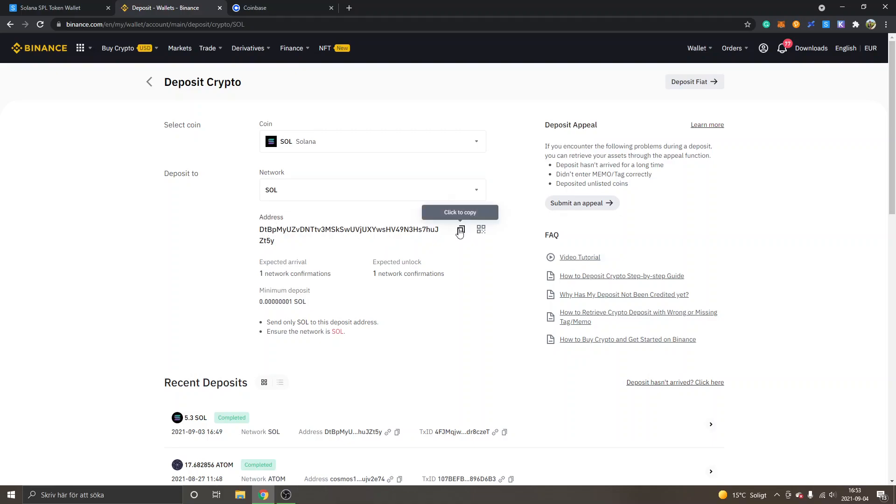
{"action": "left_click", "coordinate": [459, 230]}
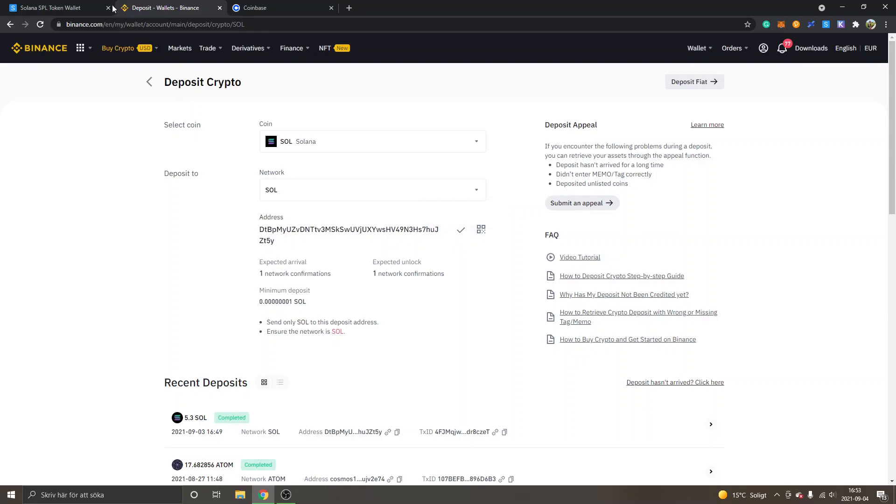
- Back in Sollet, expand the SOL holding to reveal its Receive and Send options
{"action": "left_click", "coordinate": [51, 8]}
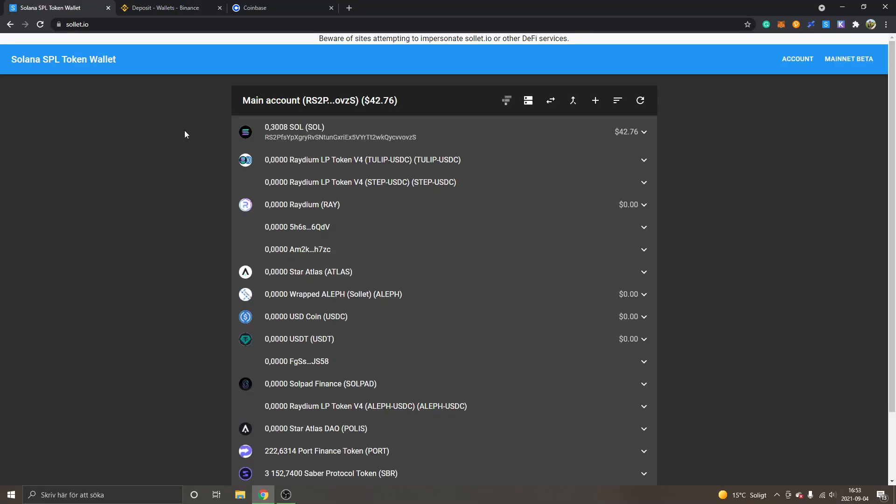
{"action": "mouse_move", "coordinate": [535, 135]}
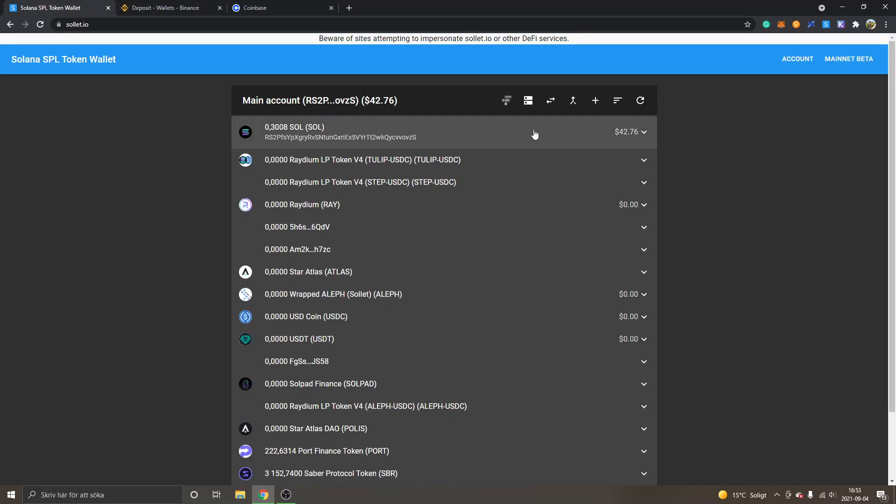
{"action": "left_click", "coordinate": [536, 133]}
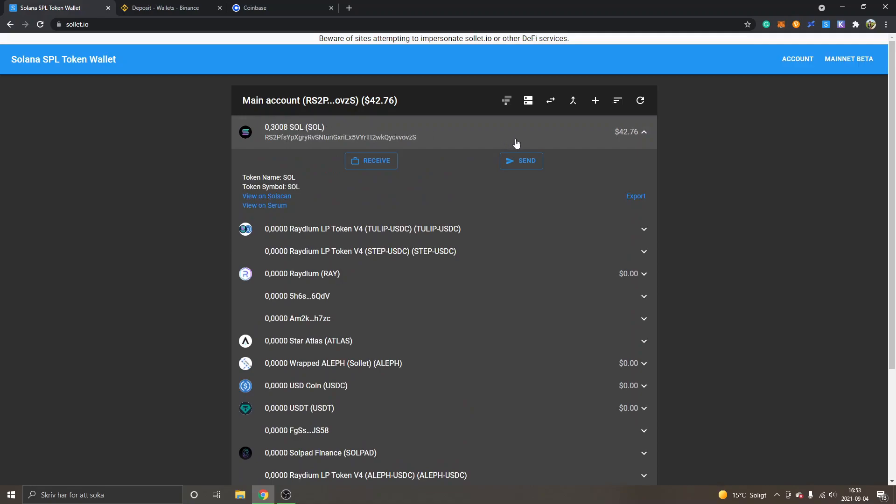
{"action": "mouse_move", "coordinate": [527, 163]}
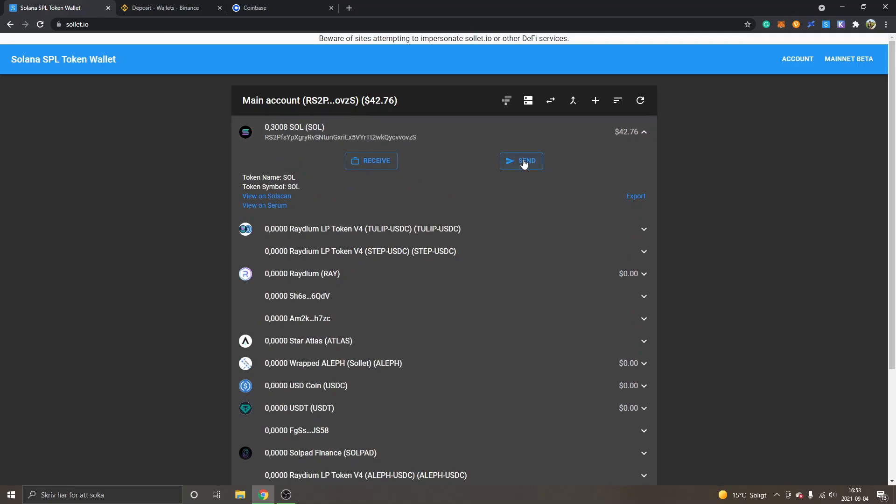
- Send 0.01 SOL to Binance address DtBpMyUZ...huJZt5y and get the transaction confirmed
{"action": "left_click", "coordinate": [521, 160]}
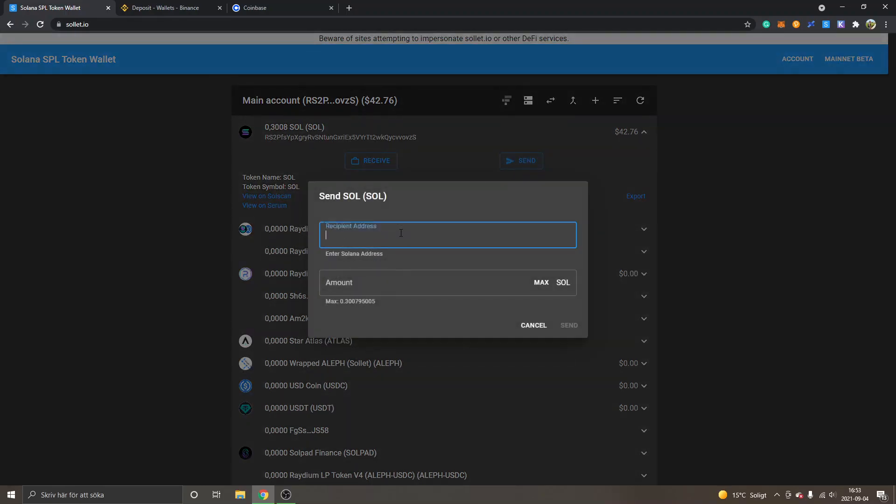
{"action": "type", "text": "DtBpMyUZvDNTtv3MSkSwUVjUXYwsHV49N3Hs7huJZt5y"}
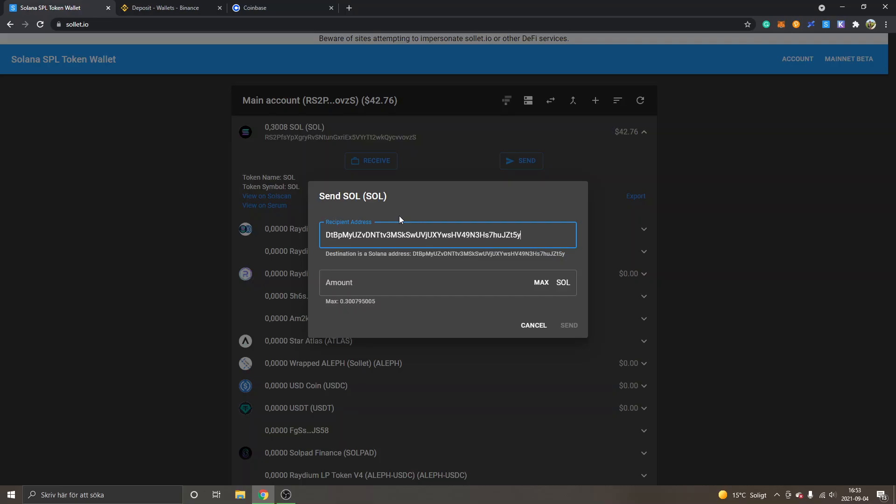
{"action": "left_click", "coordinate": [419, 282]}
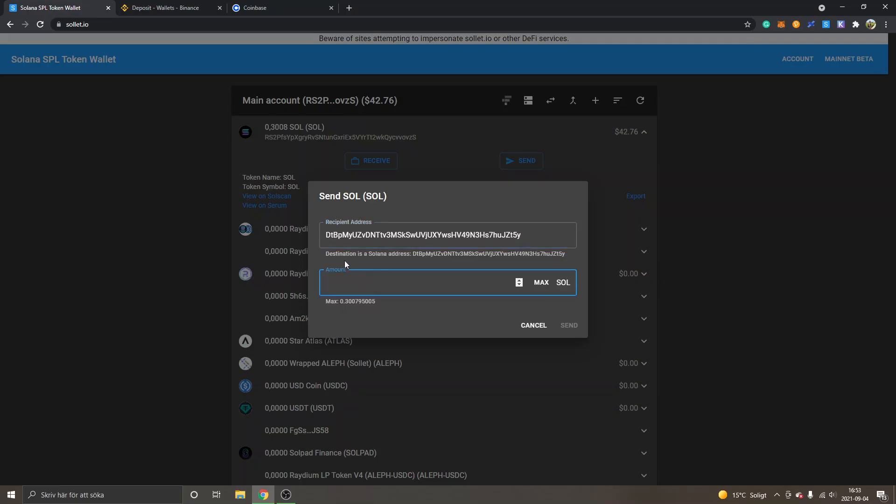
{"action": "type", "text": "0.01"}
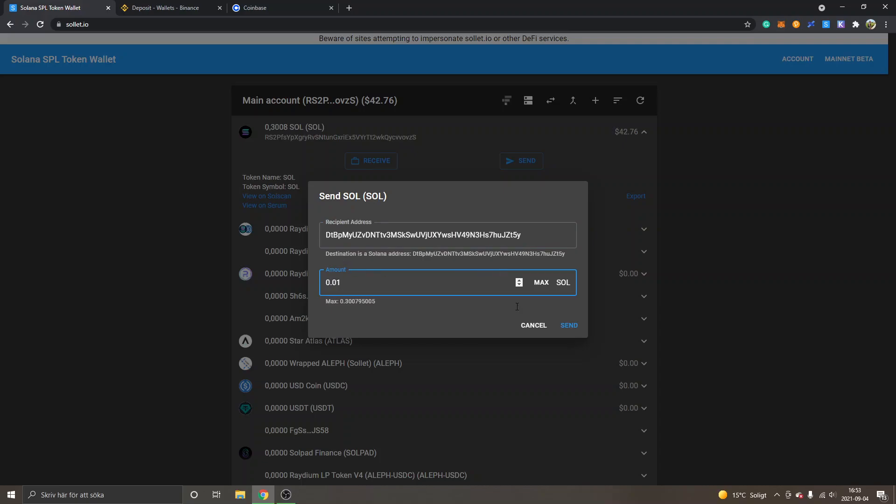
{"action": "left_click", "coordinate": [570, 325]}
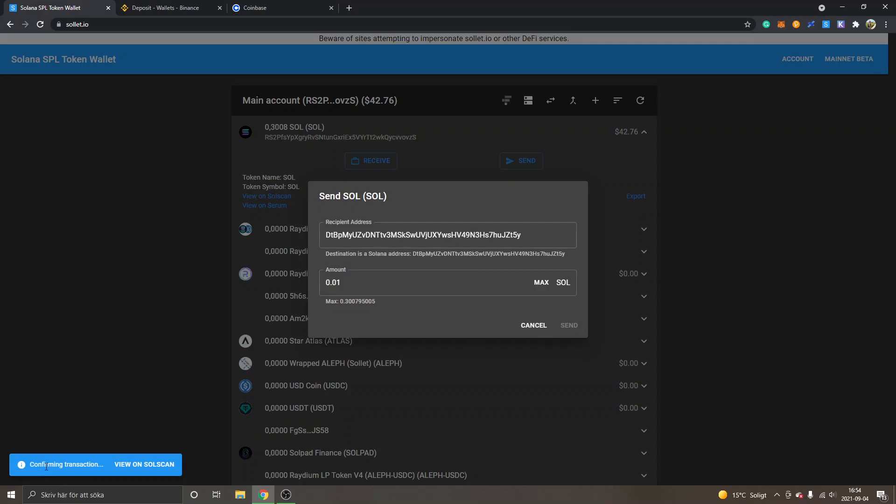
{"action": "left_click", "coordinate": [569, 325]}
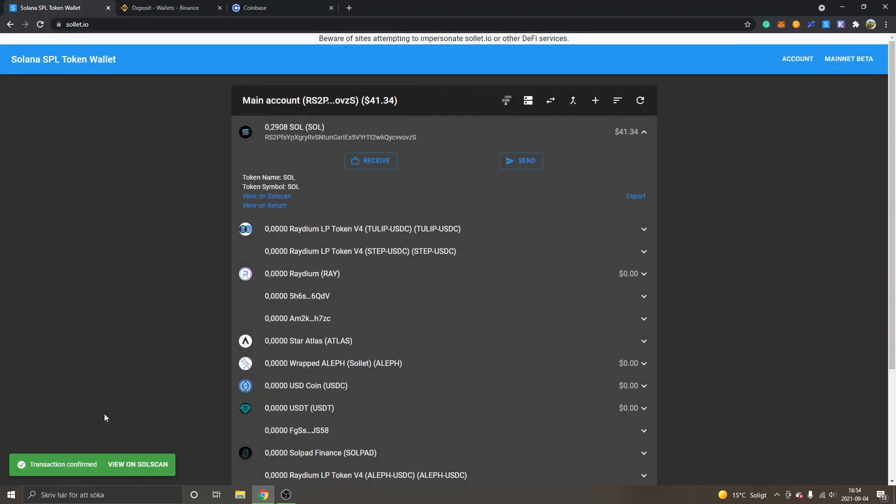
{"action": "mouse_move", "coordinate": [112, 346]}
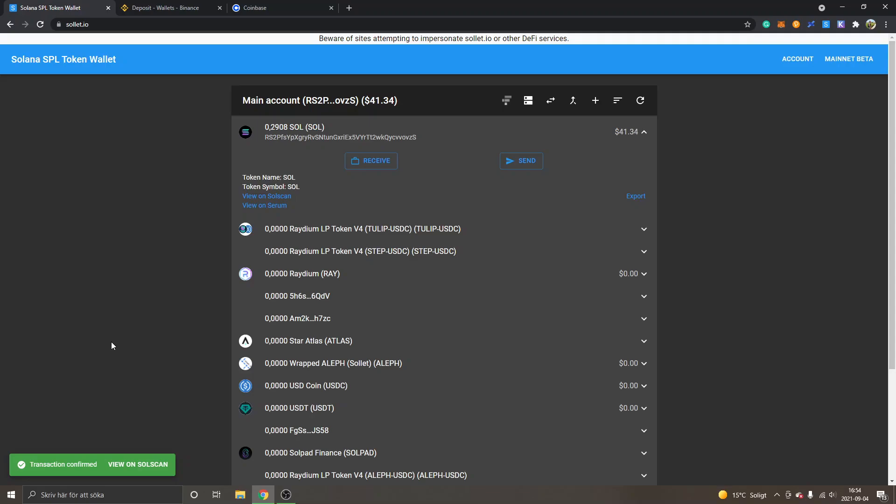
{"action": "mouse_move", "coordinate": [173, 269]}
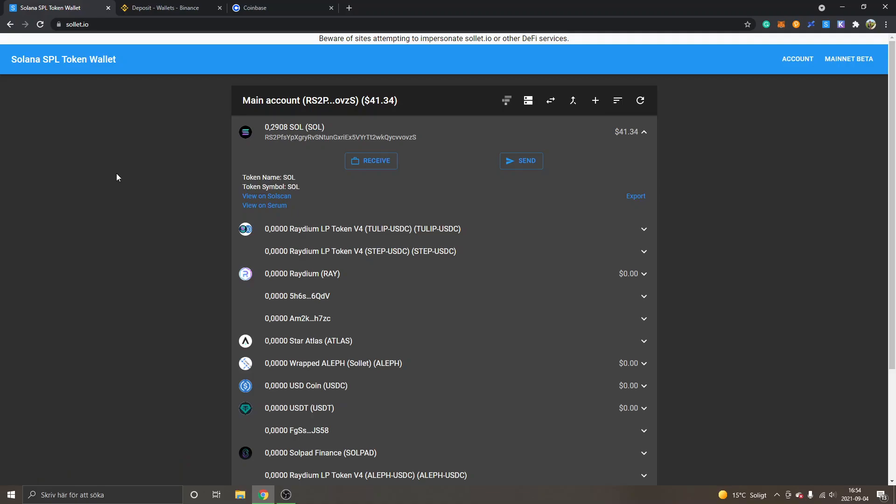
{"action": "mouse_move", "coordinate": [125, 166]}
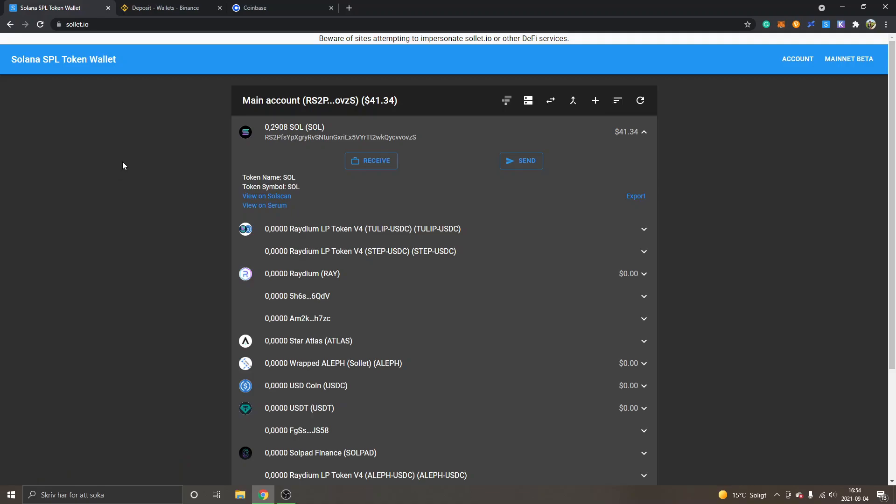
{"action": "mouse_move", "coordinate": [144, 160]}
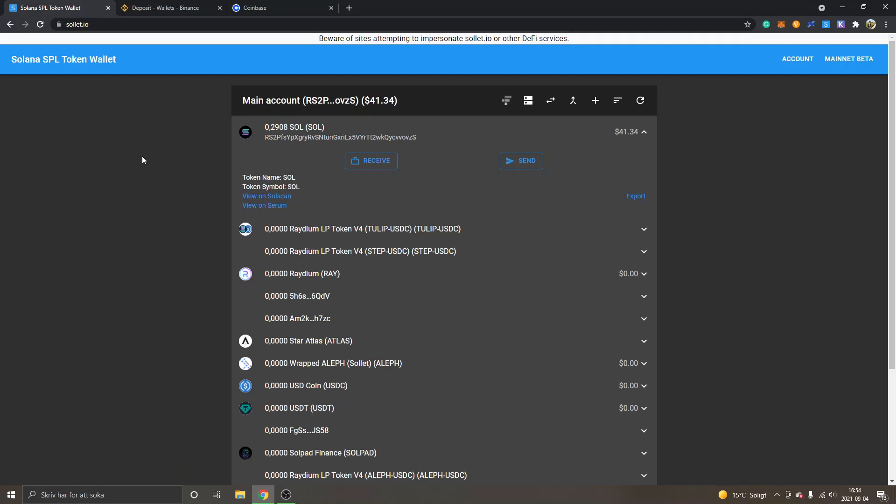
{"action": "mouse_move", "coordinate": [134, 140]}
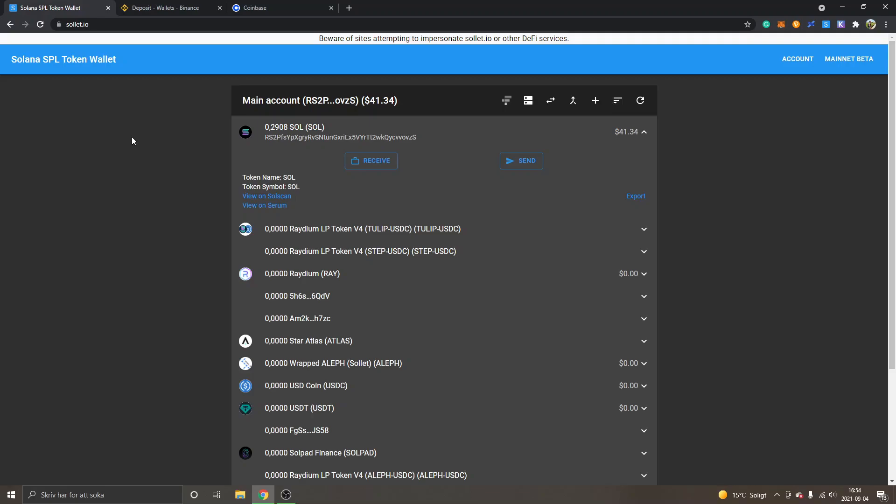
{"action": "left_click", "coordinate": [257, 8]}
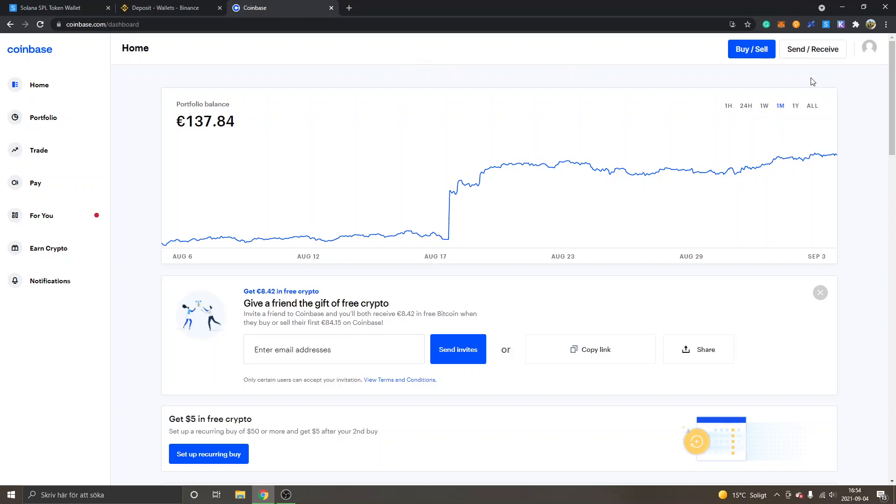
{"action": "mouse_move", "coordinate": [813, 49]}
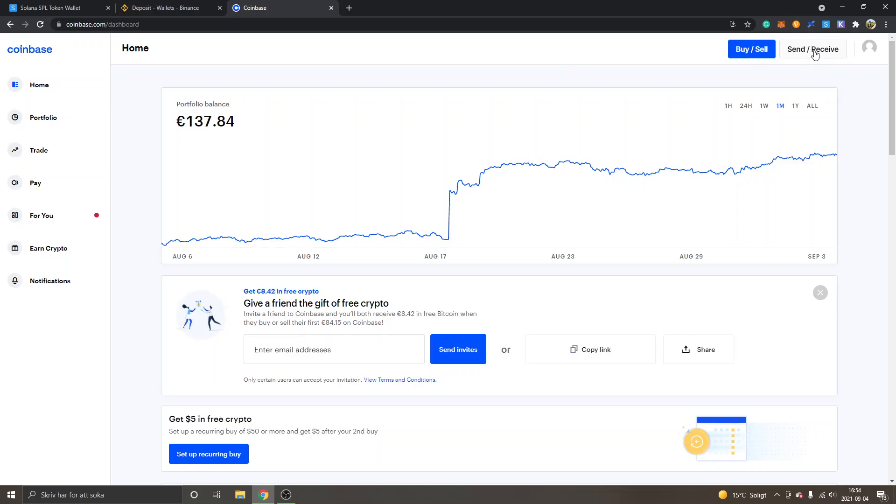
- In Coinbase's receive panel, choose Solana as the asset and copy the SOL address
{"action": "left_click", "coordinate": [813, 49]}
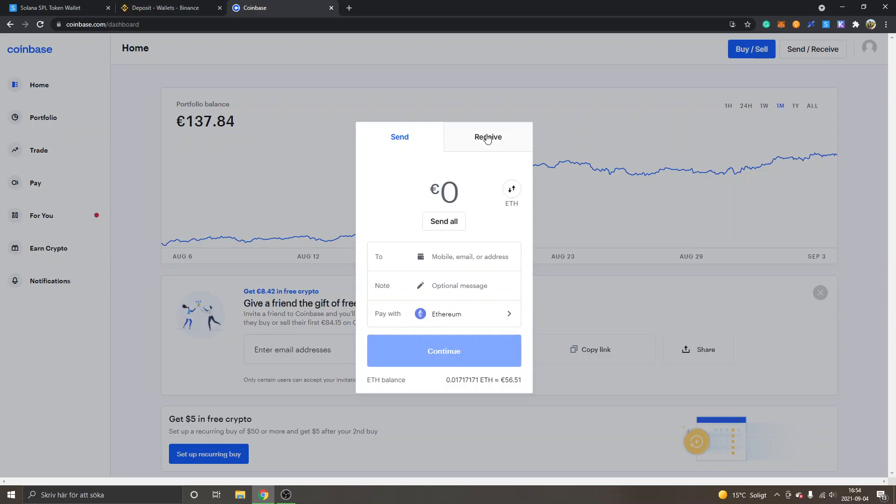
{"action": "left_click", "coordinate": [489, 136]}
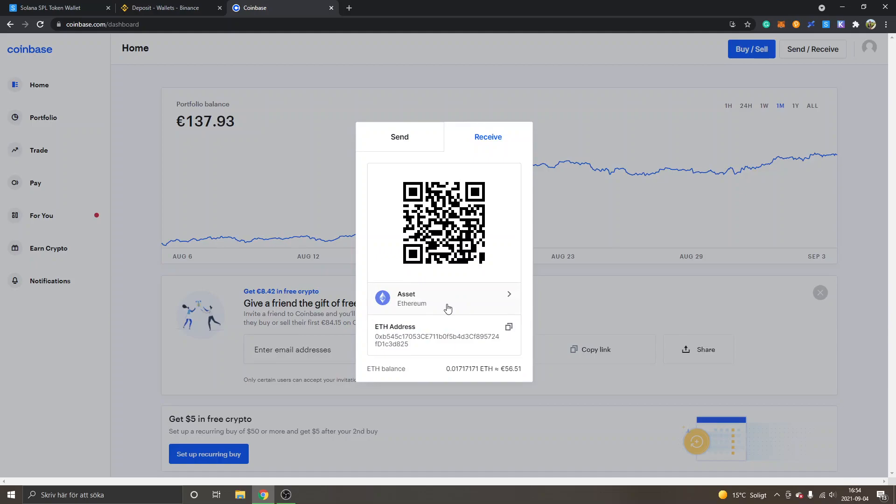
{"action": "mouse_move", "coordinate": [445, 306]}
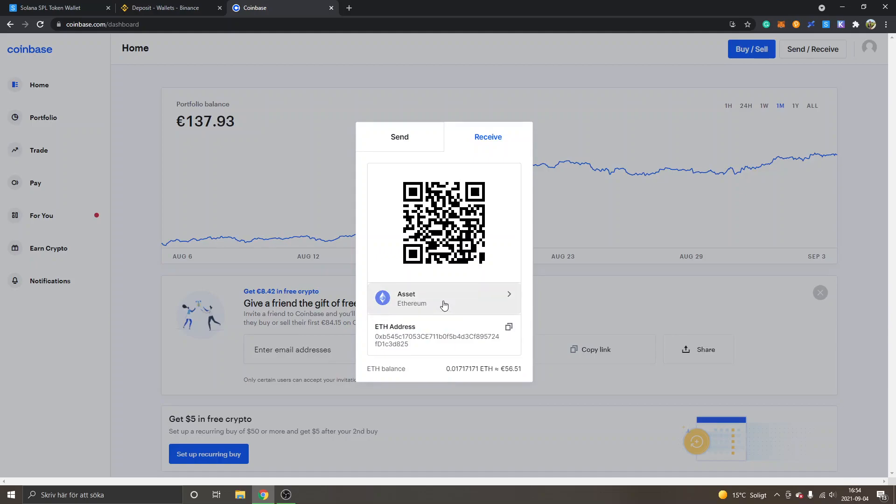
{"action": "left_click", "coordinate": [445, 299]}
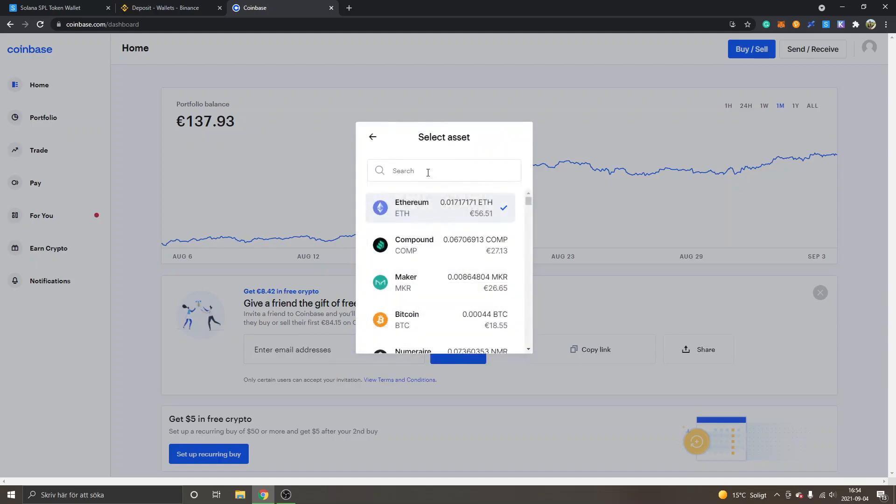
{"action": "type", "text": "sol"}
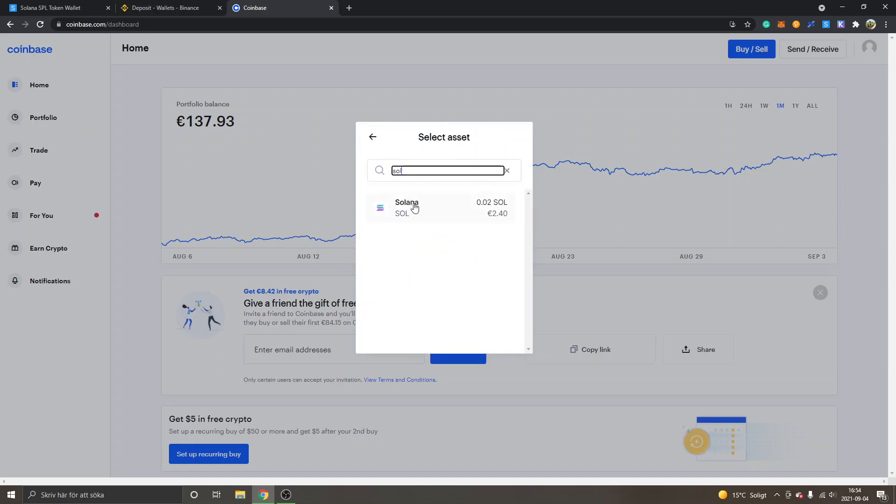
{"action": "left_click", "coordinate": [414, 207]}
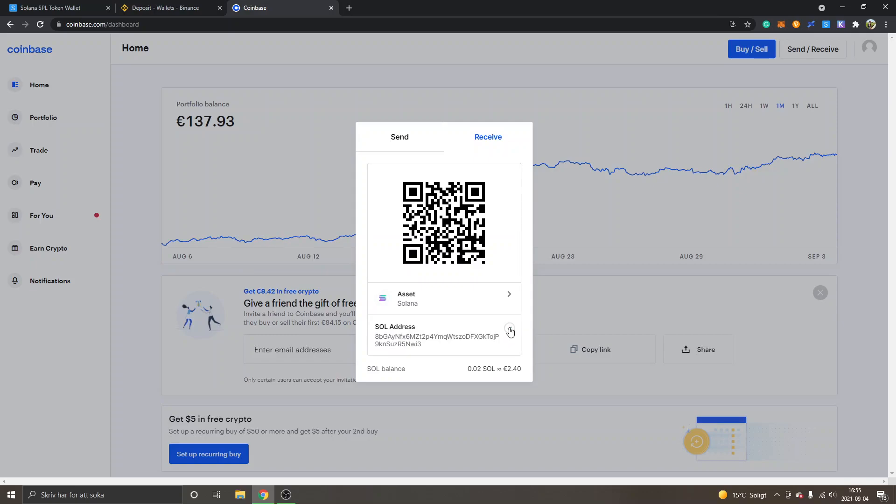
{"action": "left_click", "coordinate": [56, 7]}
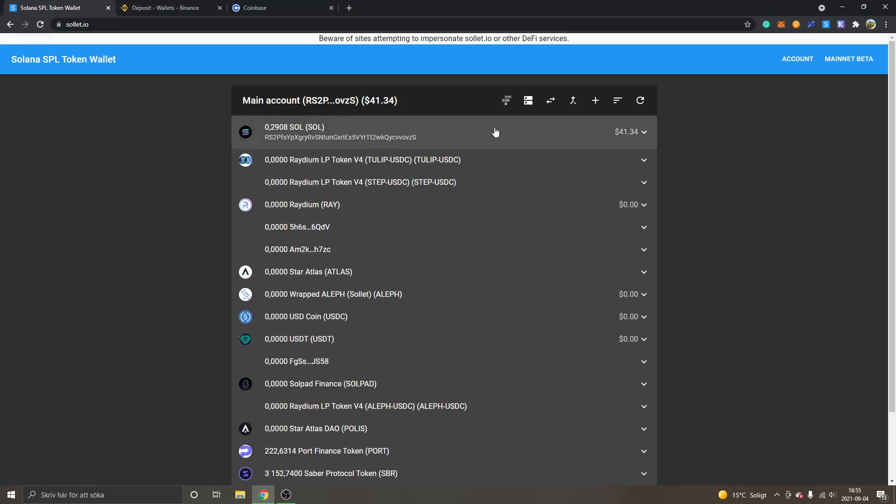
- Expand Sollet's SOL holding and start a send with the Coinbase address as recipient
{"action": "left_click", "coordinate": [326, 132]}
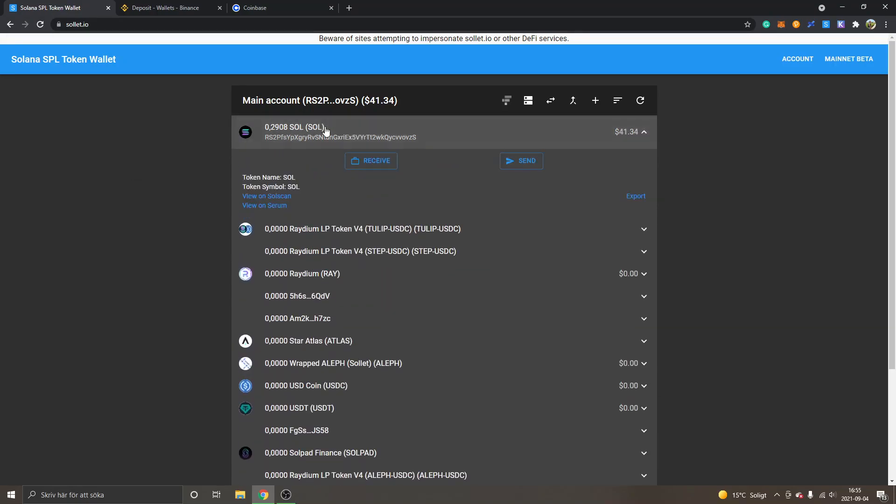
{"action": "mouse_move", "coordinate": [504, 168]}
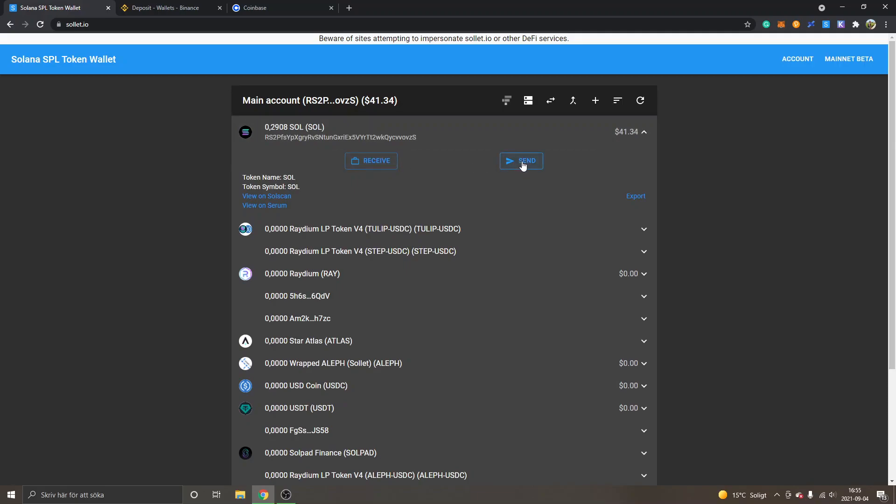
{"action": "left_click", "coordinate": [521, 161]}
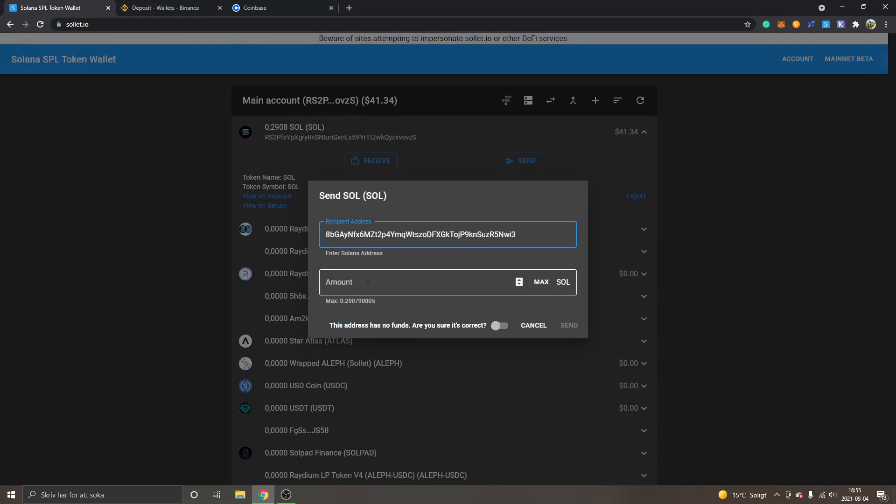
- Send 0.01 SOL to the Coinbase address, confirming the unfunded address is correct
{"action": "left_click", "coordinate": [370, 282]}
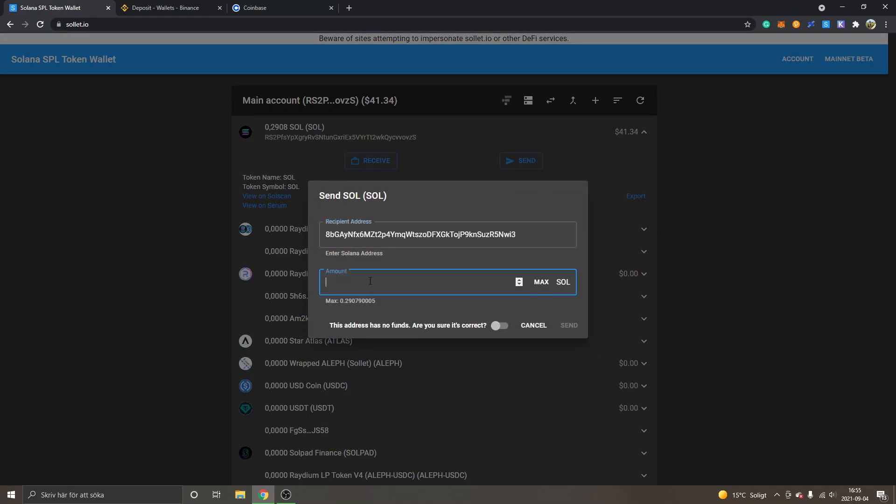
{"action": "type", "text": "0.01"}
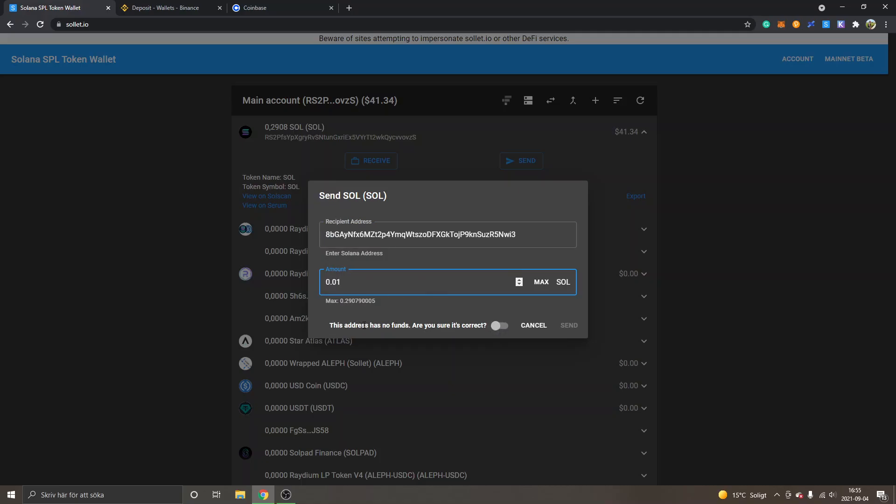
{"action": "left_click", "coordinate": [500, 325]}
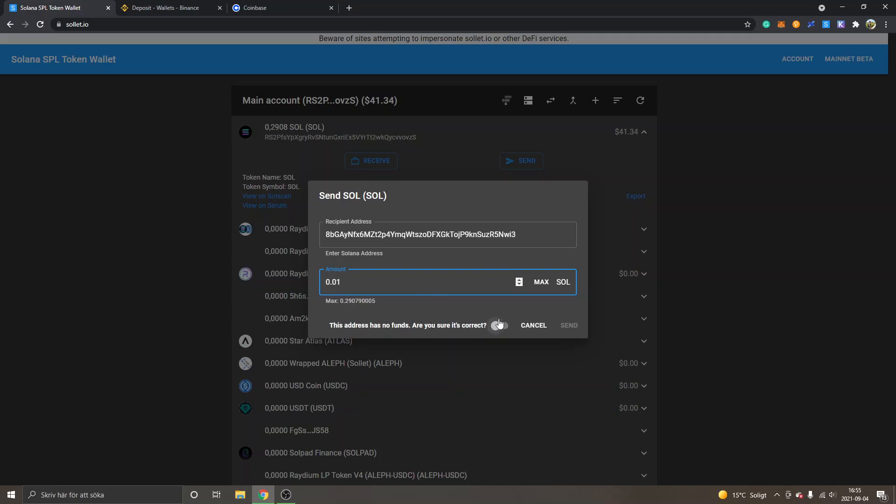
{"action": "left_click", "coordinate": [499, 325]}
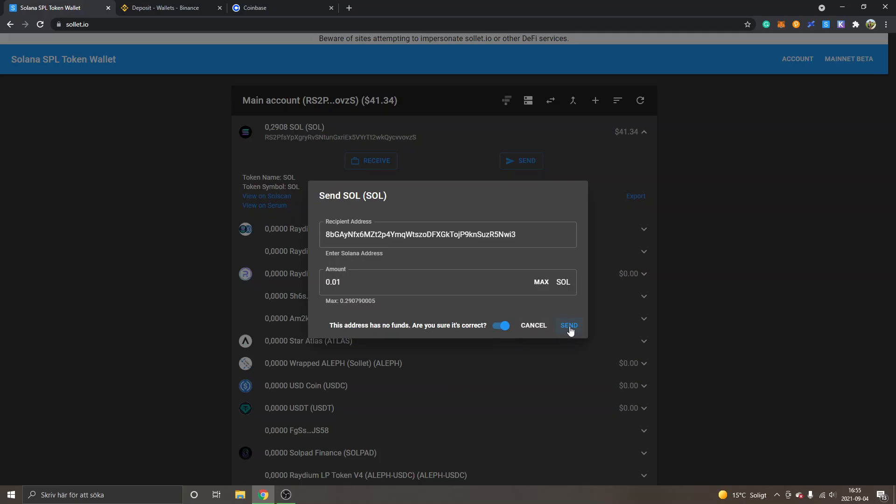
{"action": "left_click", "coordinate": [570, 325]}
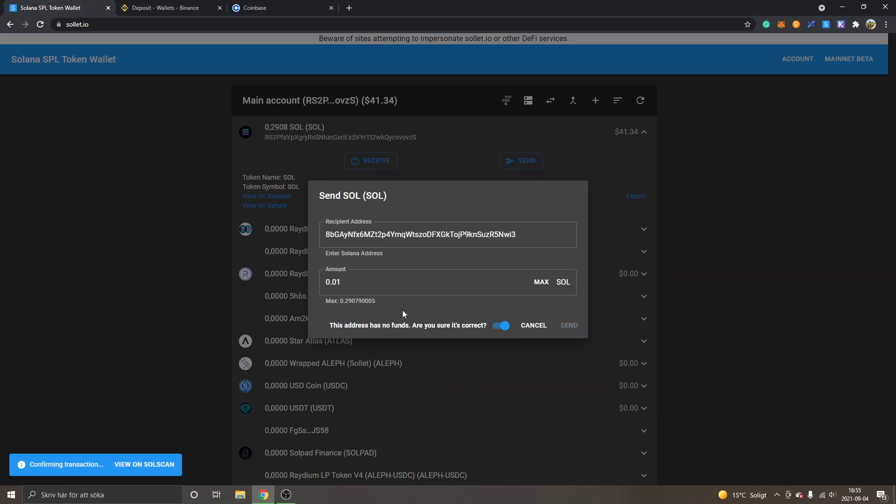
{"action": "left_click", "coordinate": [569, 325]}
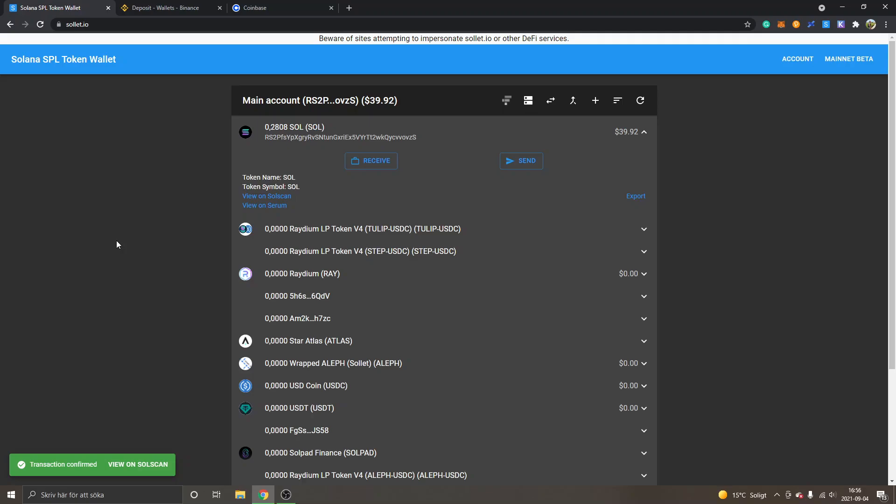
{"action": "mouse_move", "coordinate": [49, 213]}
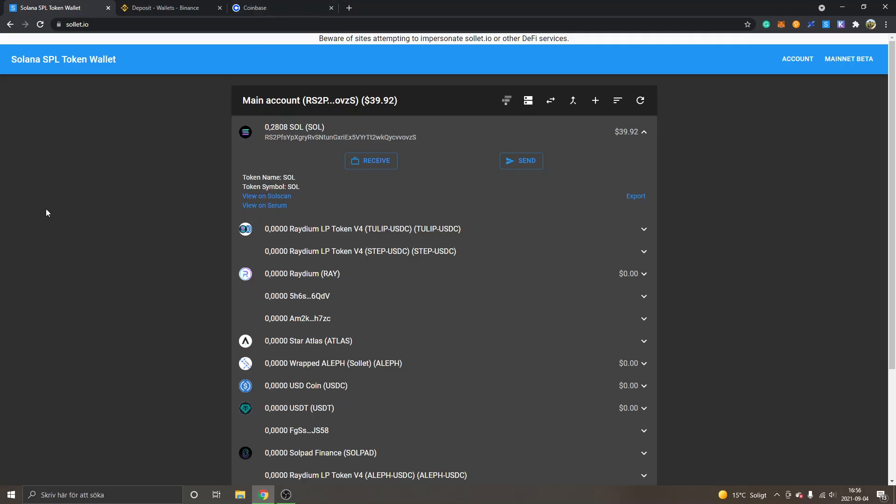
{"action": "mouse_move", "coordinate": [51, 216]}
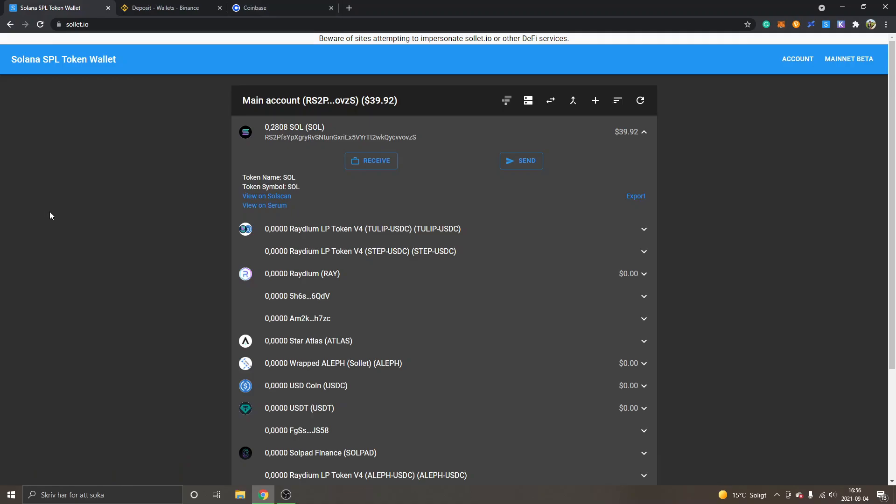
{"action": "mouse_move", "coordinate": [68, 181]}
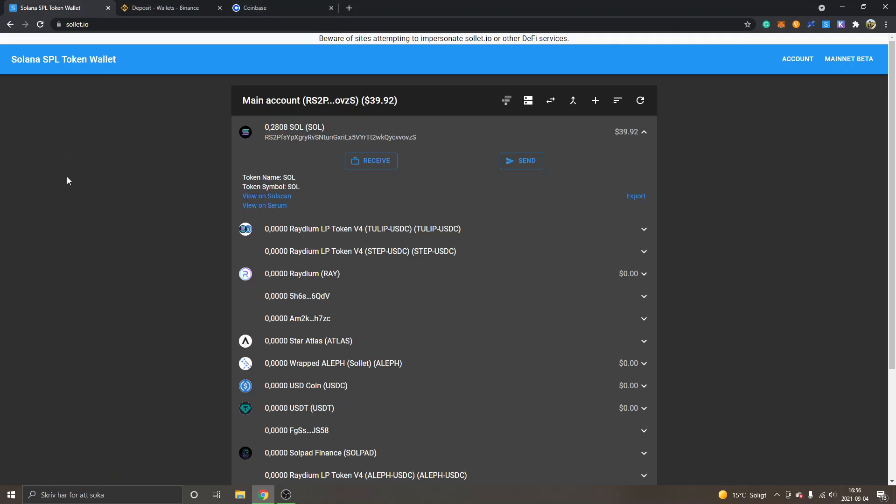